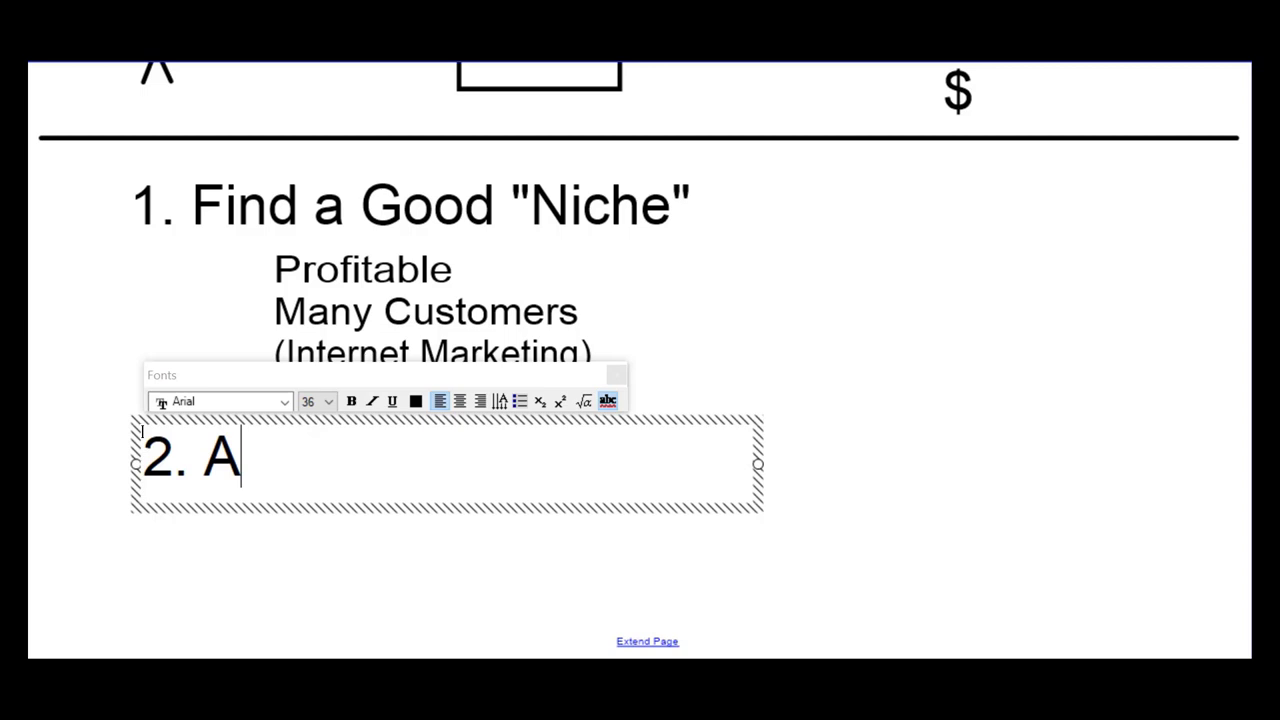
Step: Write '2. Affiliate Products (multiple)' below the niche list
type("ffiliate Products (multiple)")
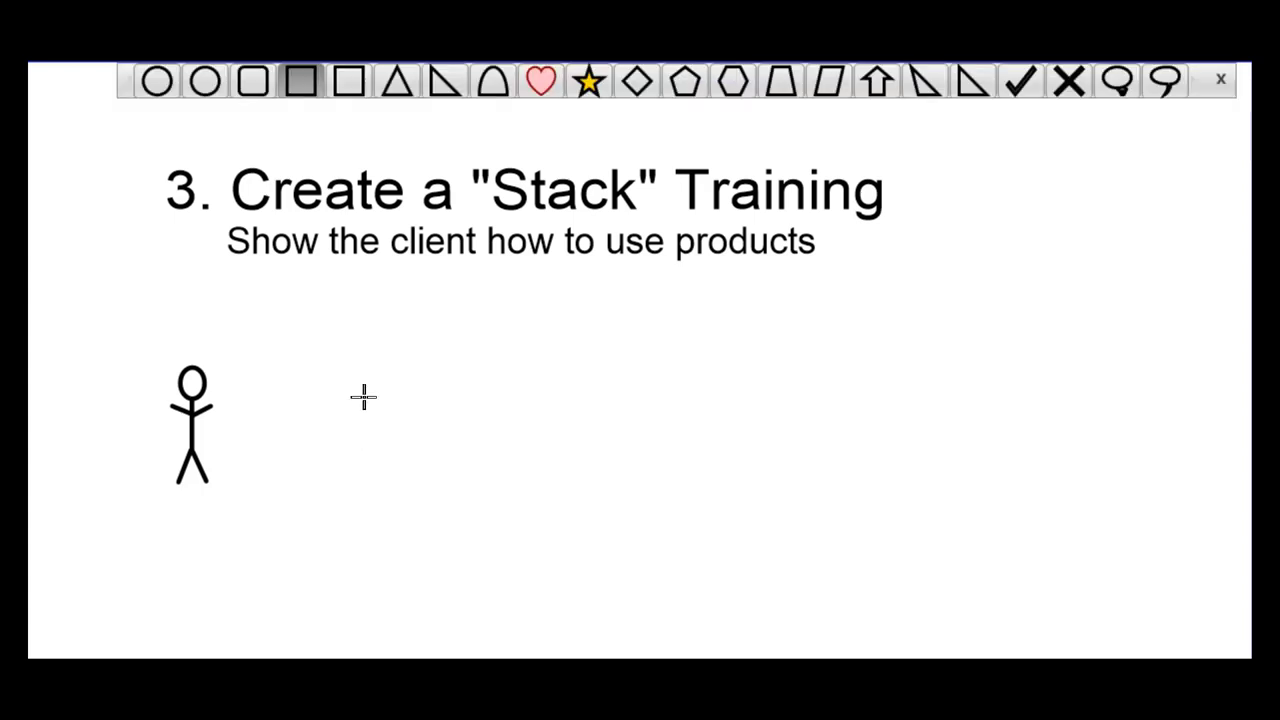
mouse_move(342, 340)
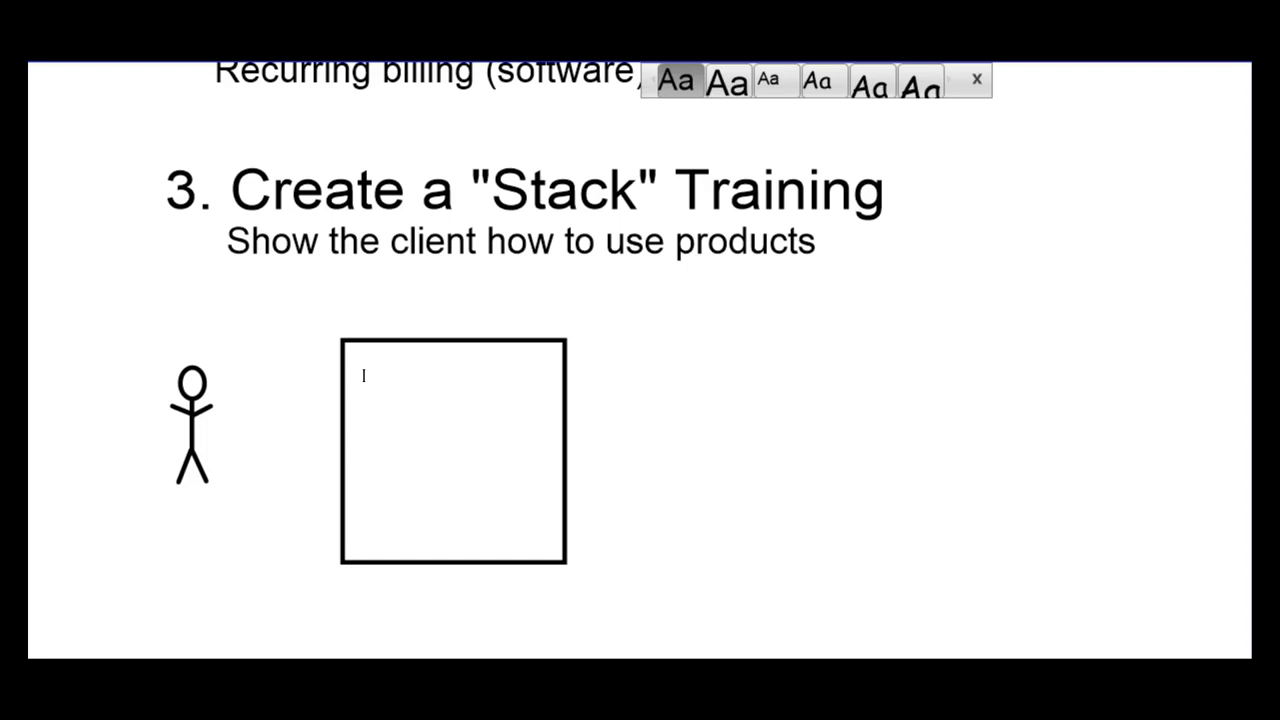
Step: Label the square box beside the stick figure 'Video Training'
left_click(550, 348)
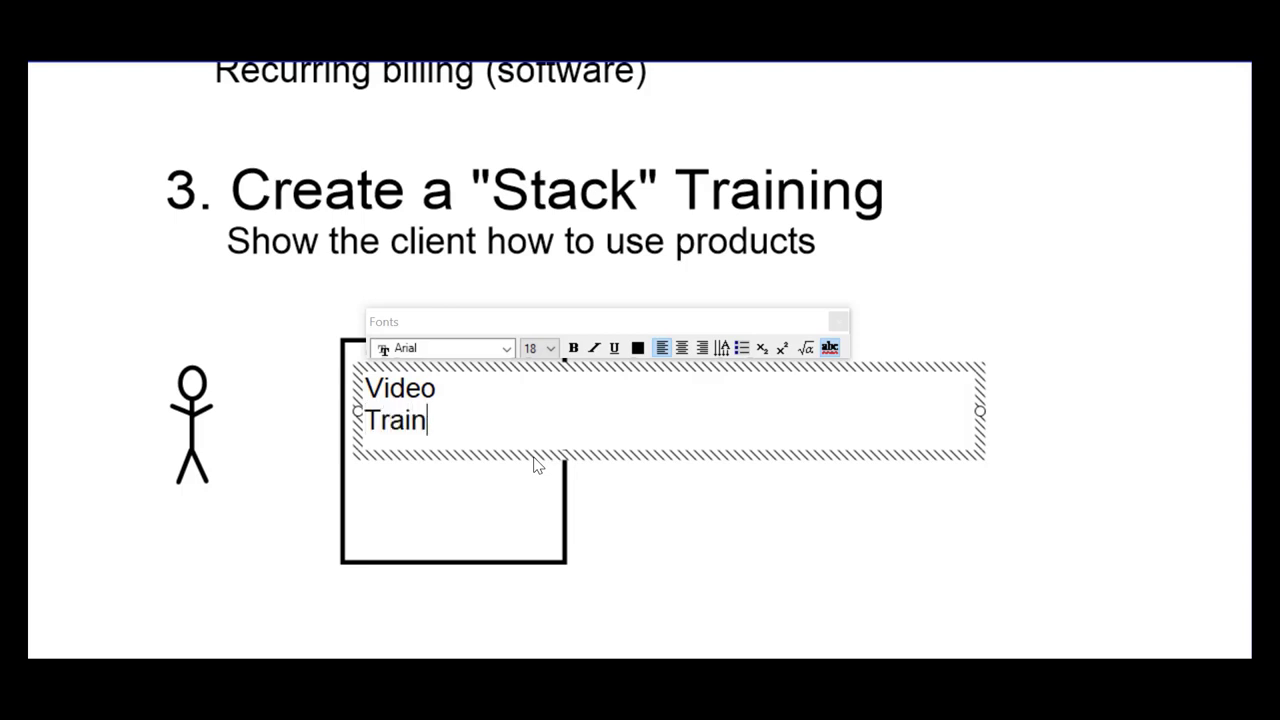
type("ing")
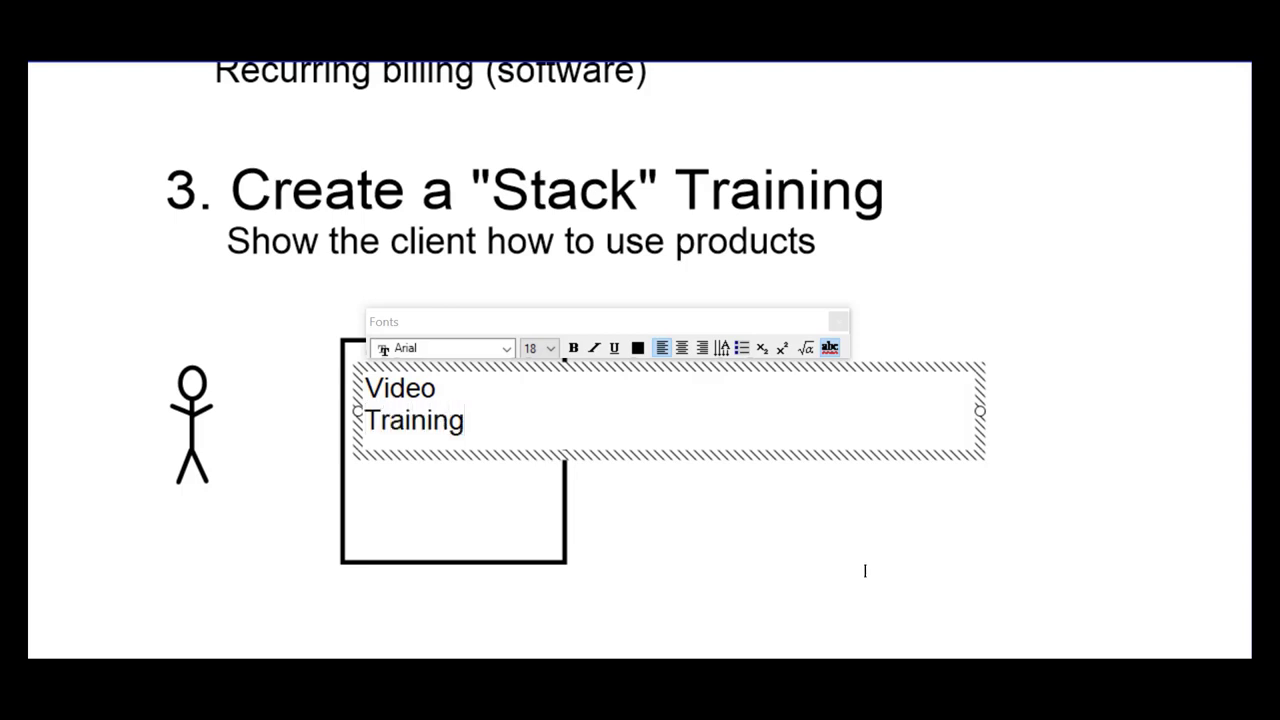